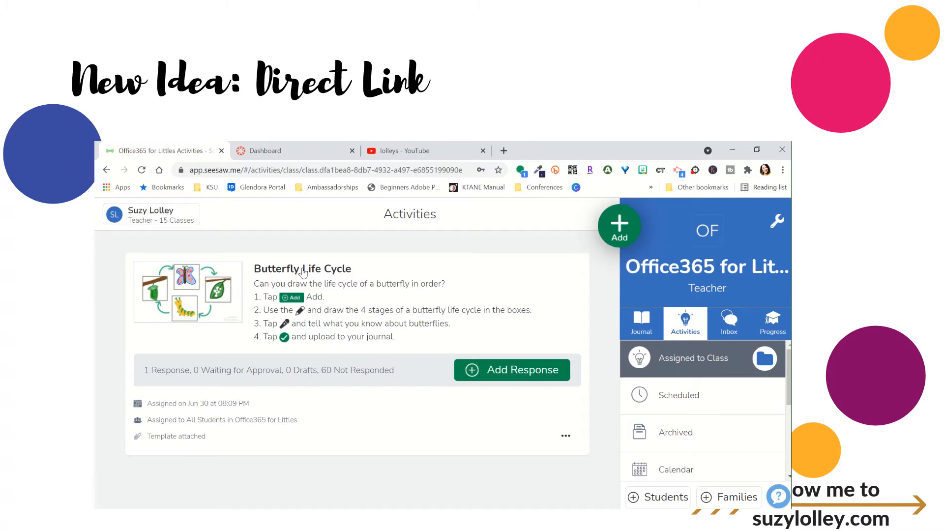
mouse_move(142, 351)
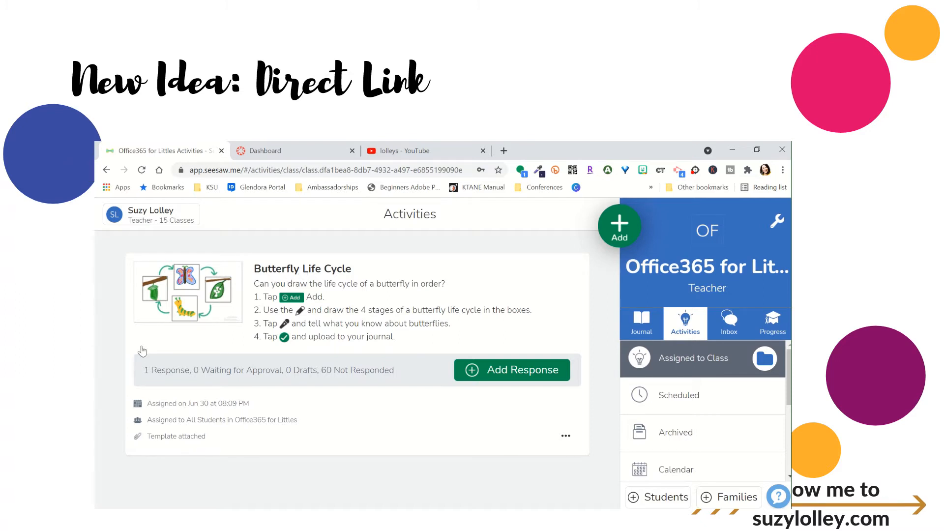
mouse_move(387, 479)
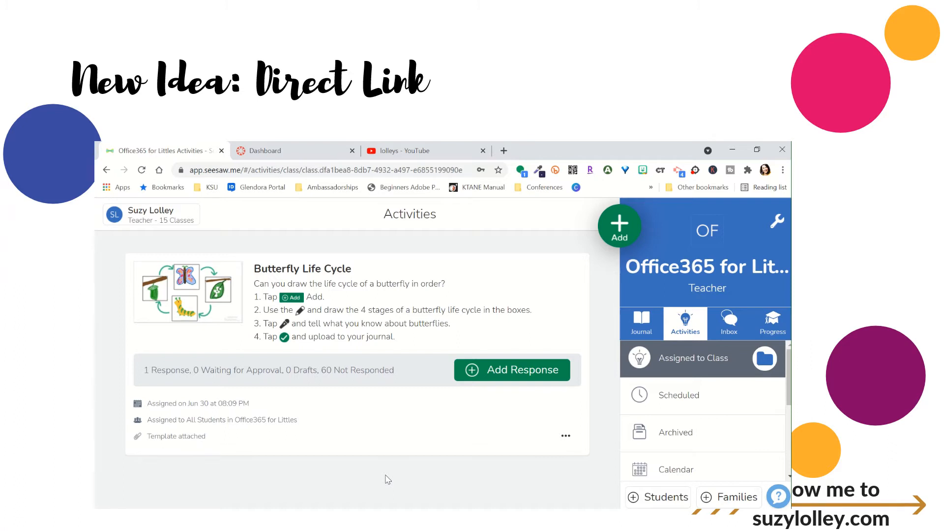
mouse_move(502, 453)
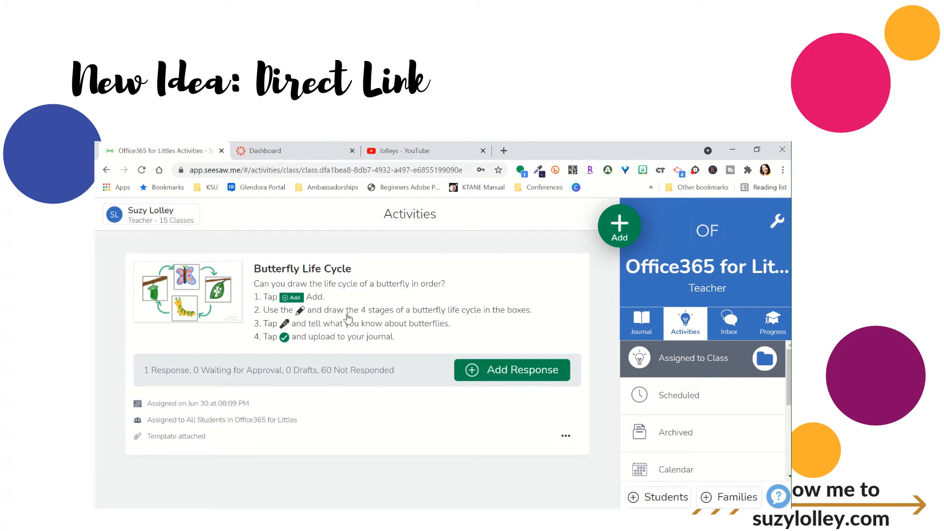
mouse_move(569, 462)
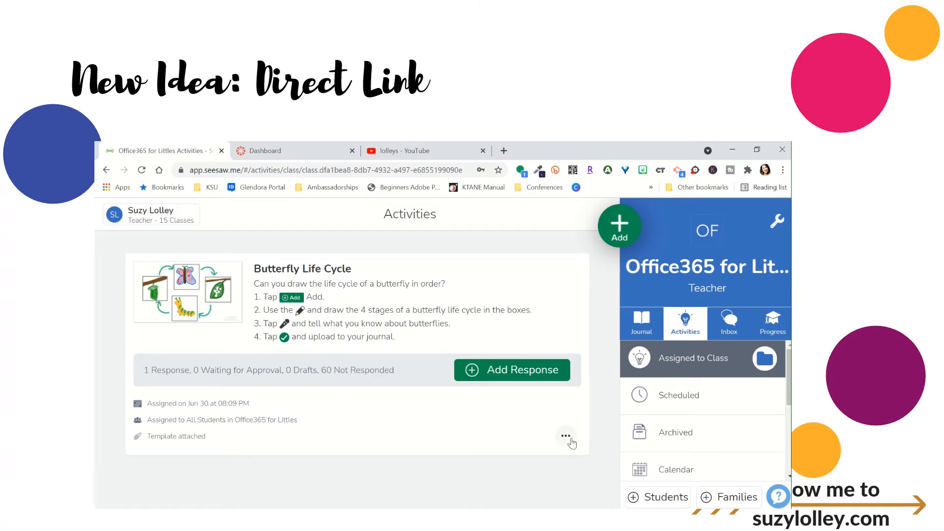
- Get the student link for the Butterfly Life Cycle activity from its ••• menu in Seesaw
click(564, 435)
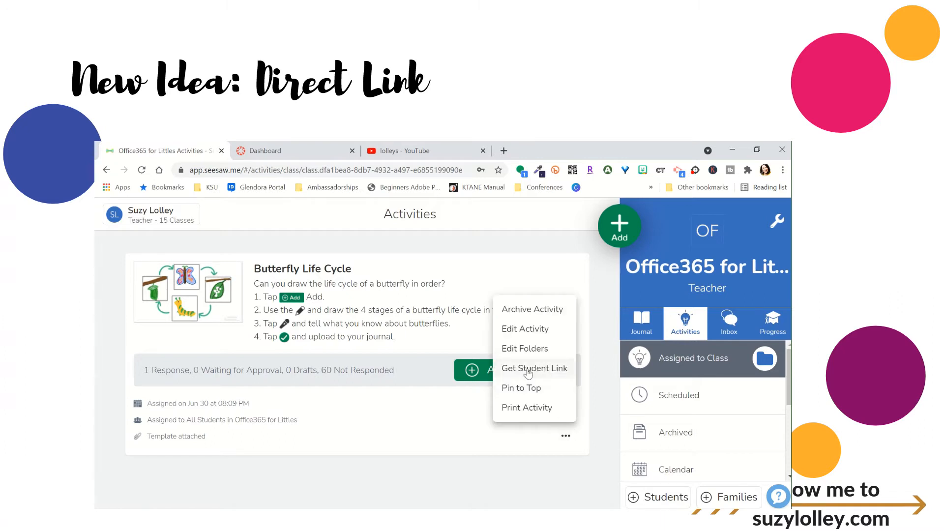
click(534, 368)
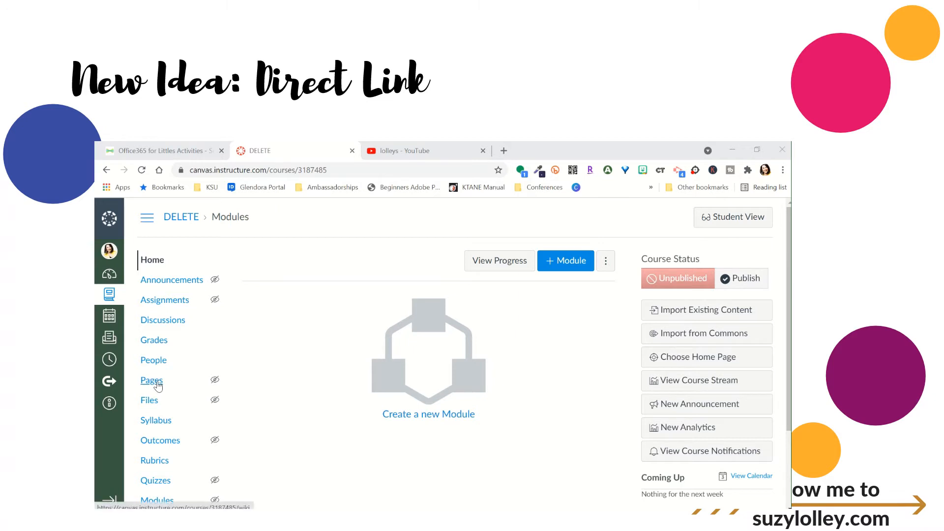
- Create a new Canvas course page titled 'Seesaw Activity'
click(151, 380)
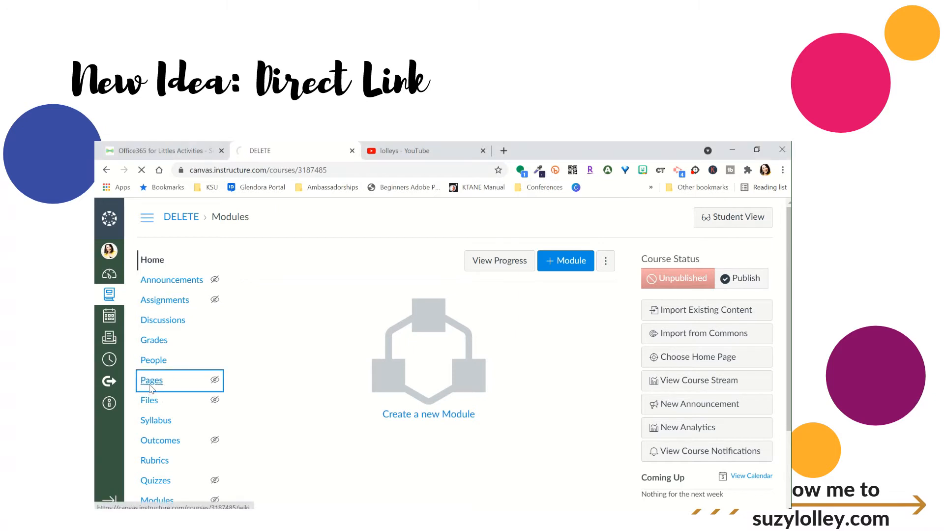
click(151, 380)
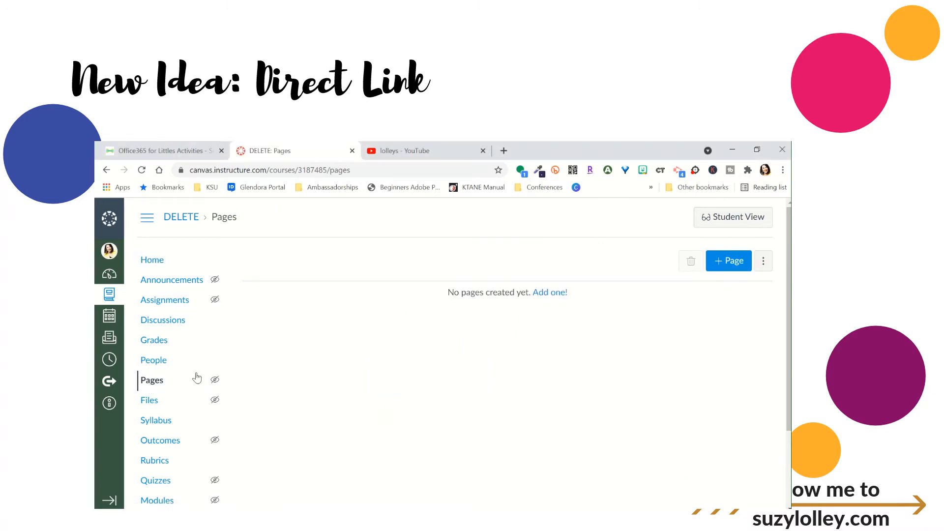
click(727, 260)
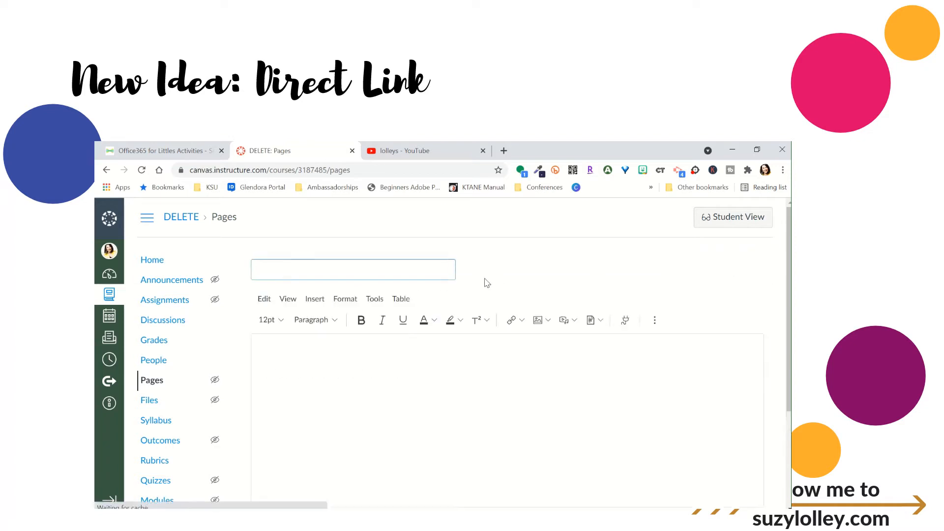
text(Seesaw Activity)
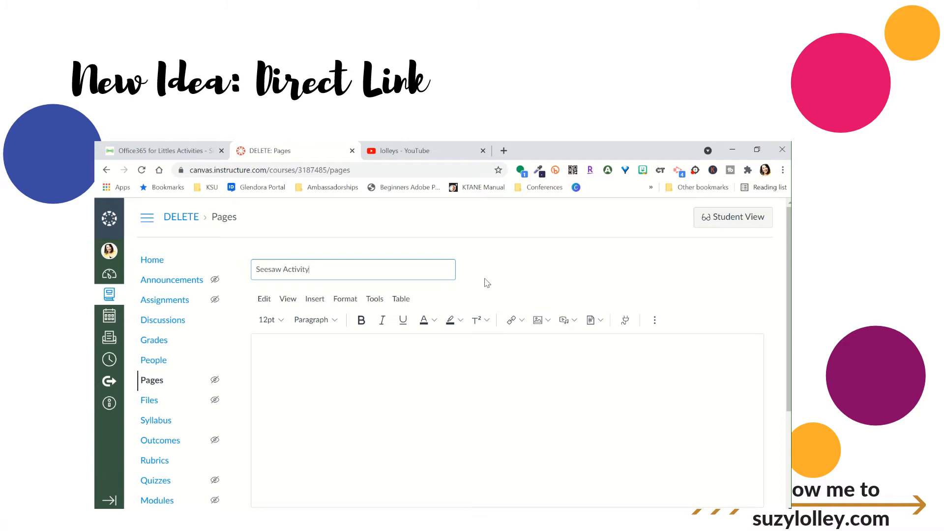
- Write 'Go here to complete your activity' in the body and paste the Seesaw student link
text(Go here to comple)
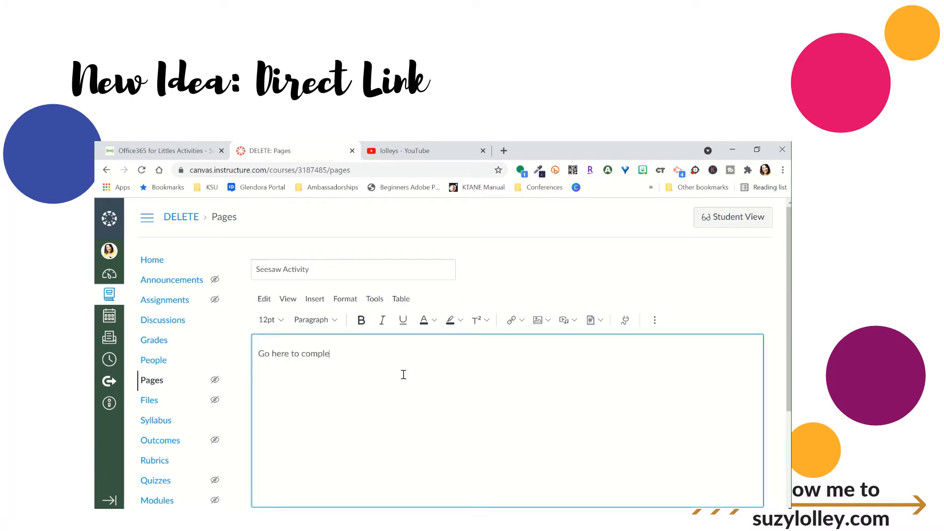
text(te yoru a)
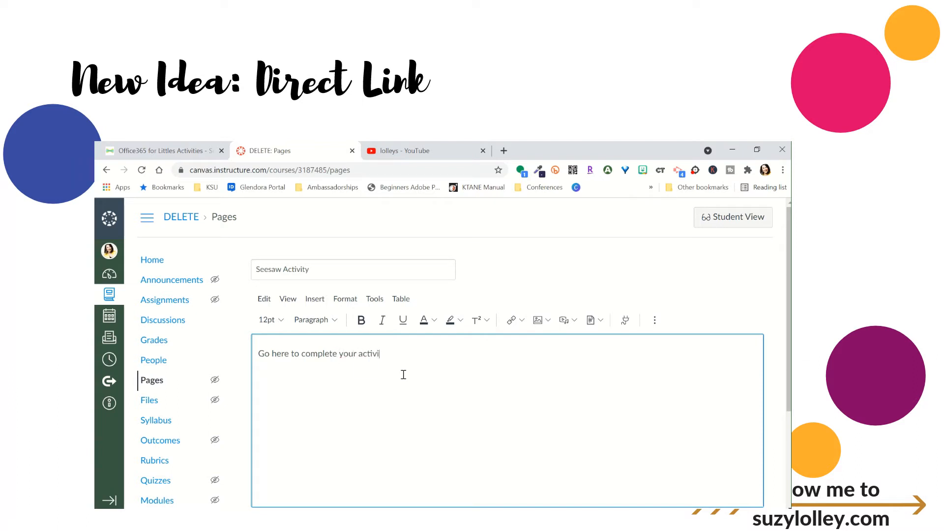
text(https://app.seesaw.me/a/5107d436-9234-4d2e-b512-abea3110e4cf)
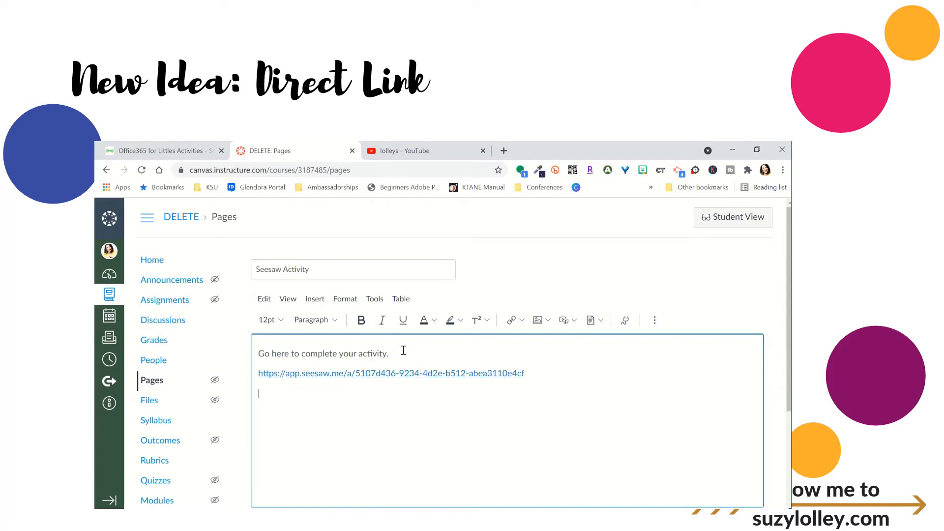
- Link 'Go here to complete your activity' to the Seesaw student URL
click(512, 319)
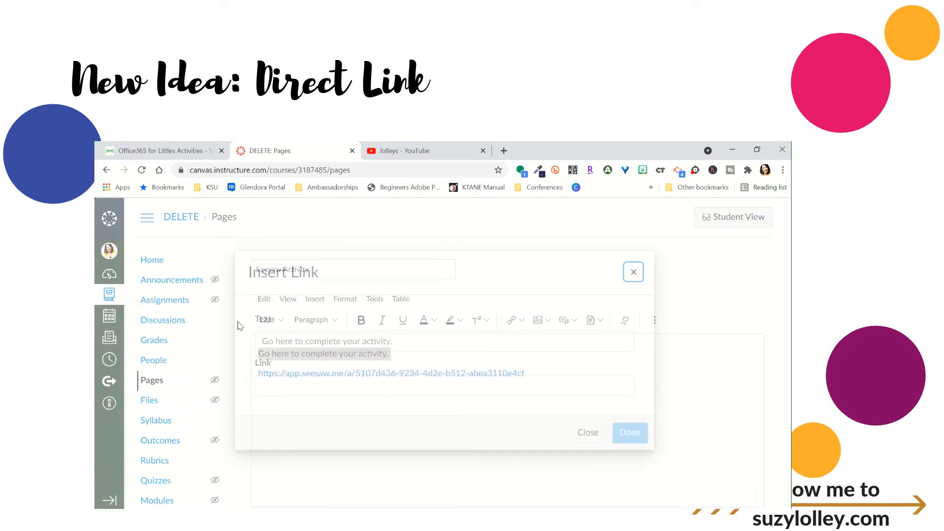
click(444, 386)
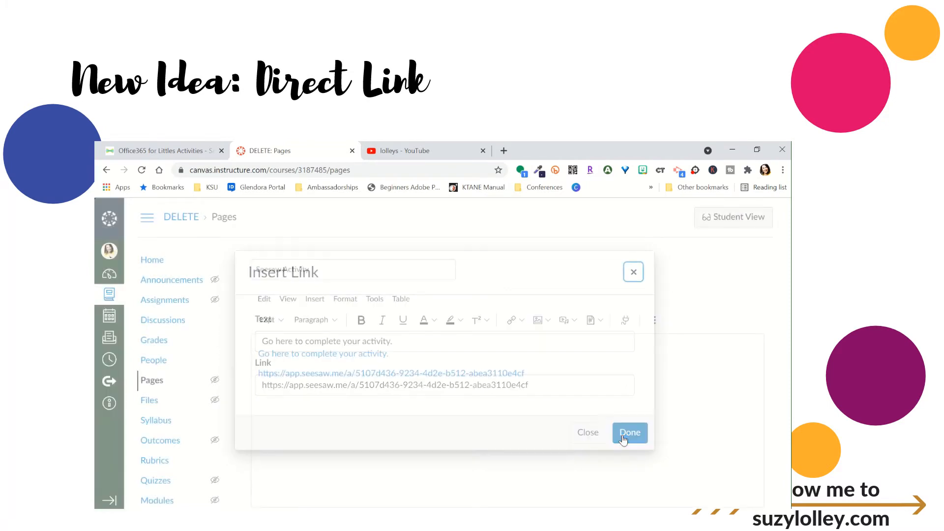
click(630, 433)
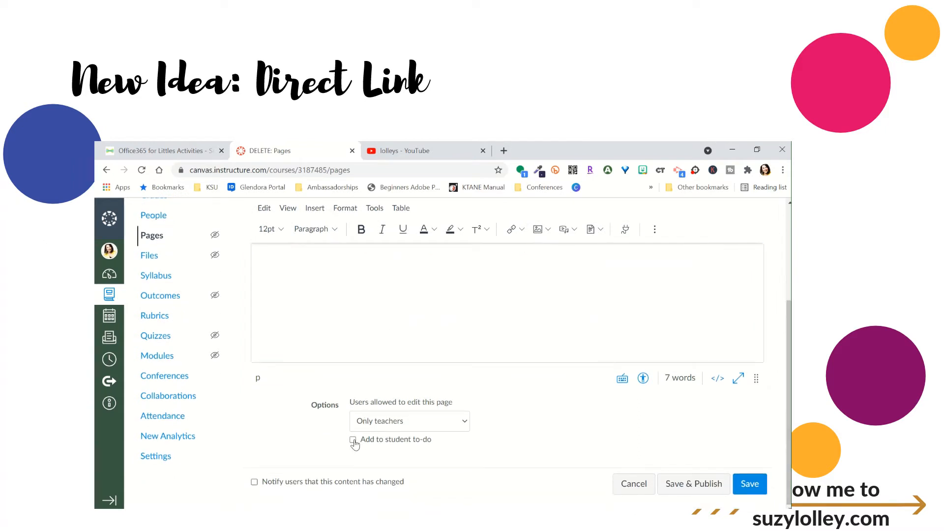
- Add the page to the student to-do list for July 31 at 11:59pm and save it
click(352, 439)
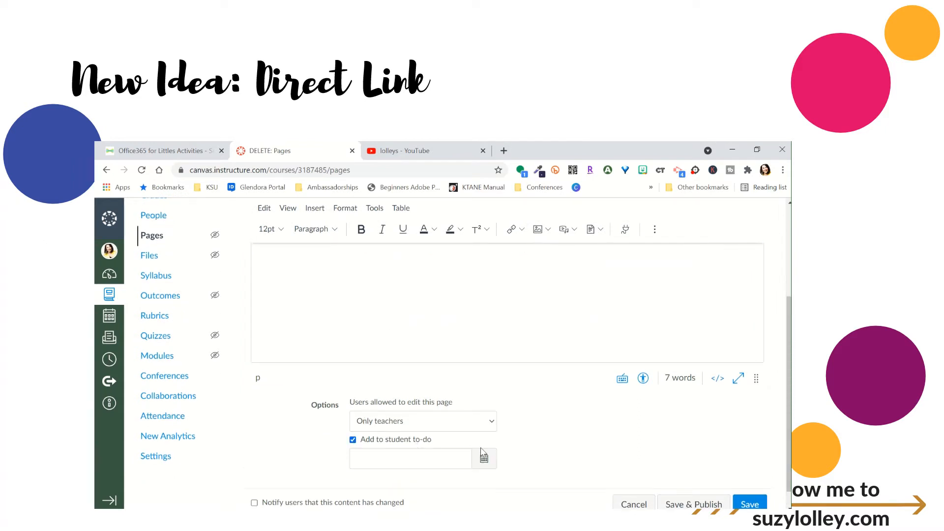
click(484, 458)
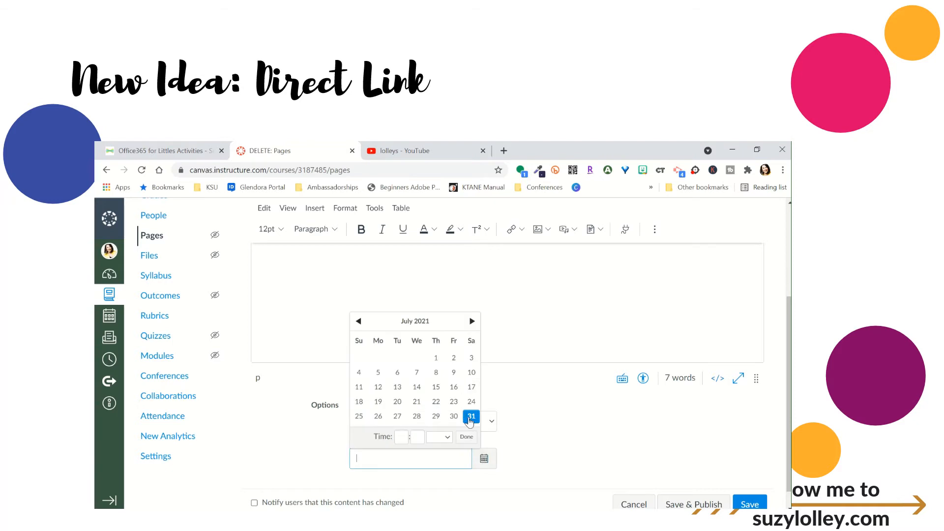
click(471, 416)
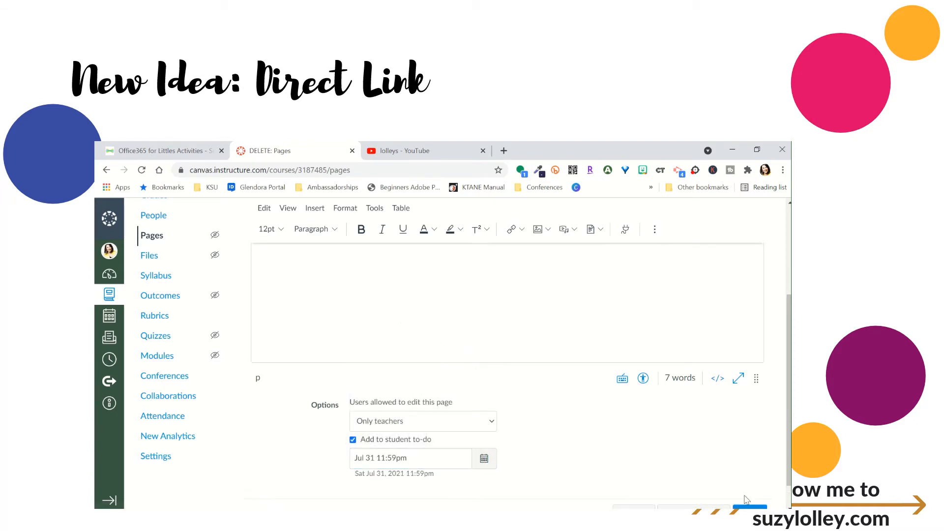
click(749, 506)
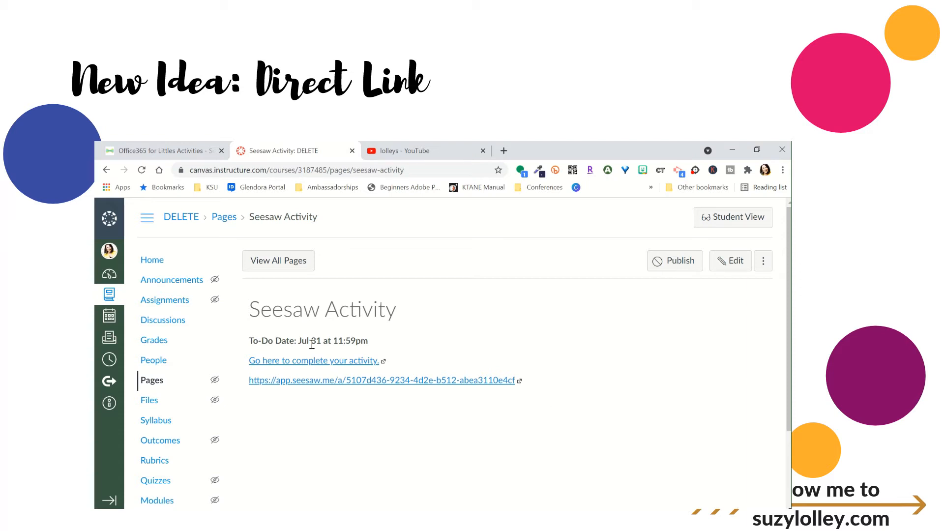
mouse_move(164, 300)
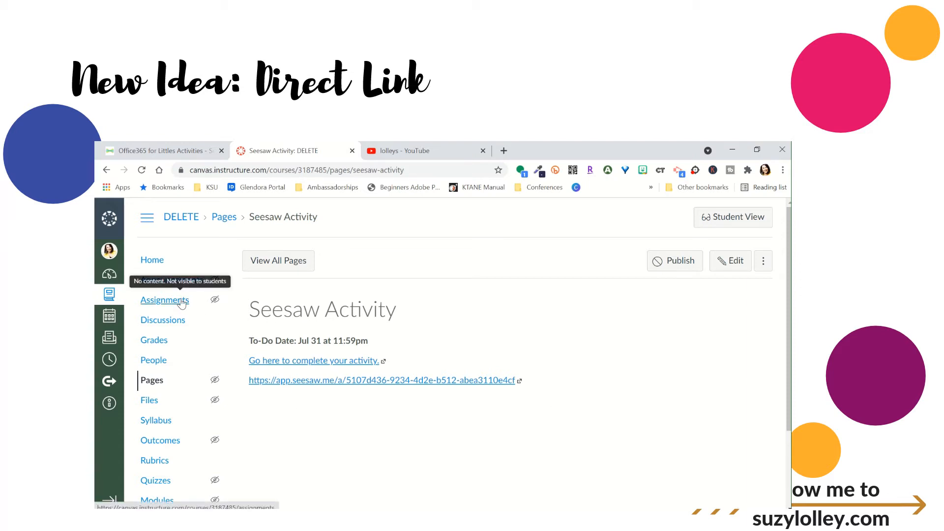
- Start a new assignment from the Assignments page and place the cursor in its description editor
click(165, 300)
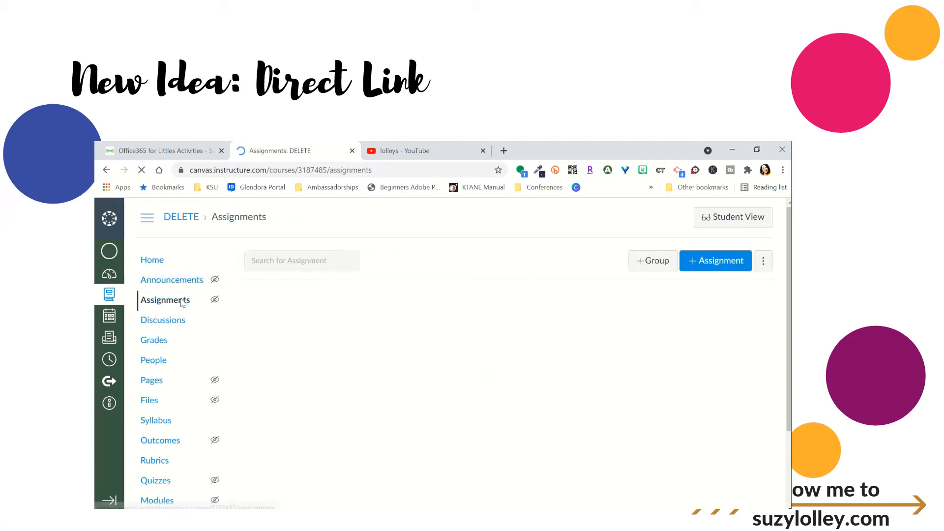
click(714, 261)
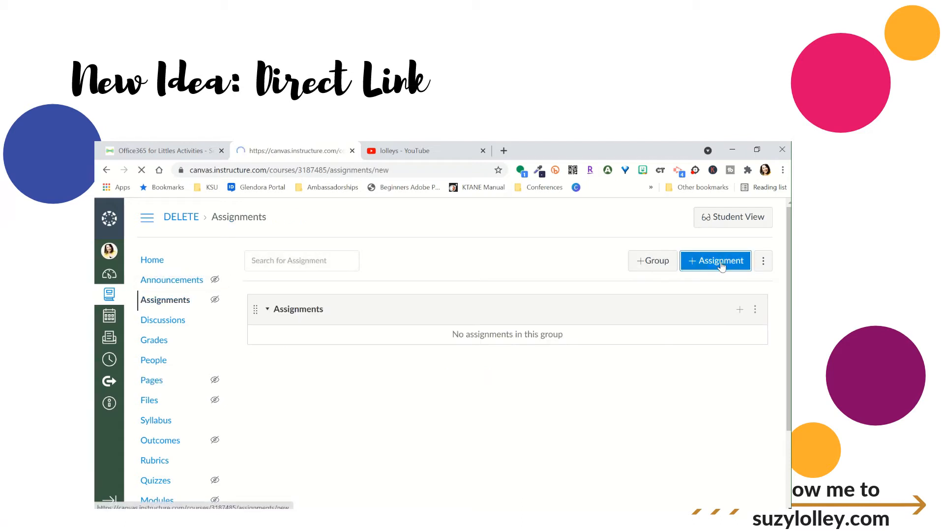
click(714, 261)
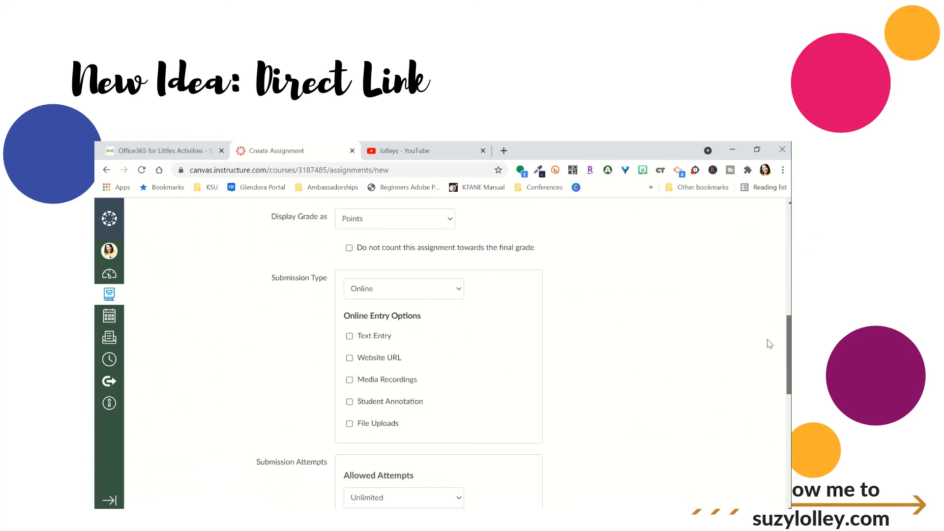
click(350, 335)
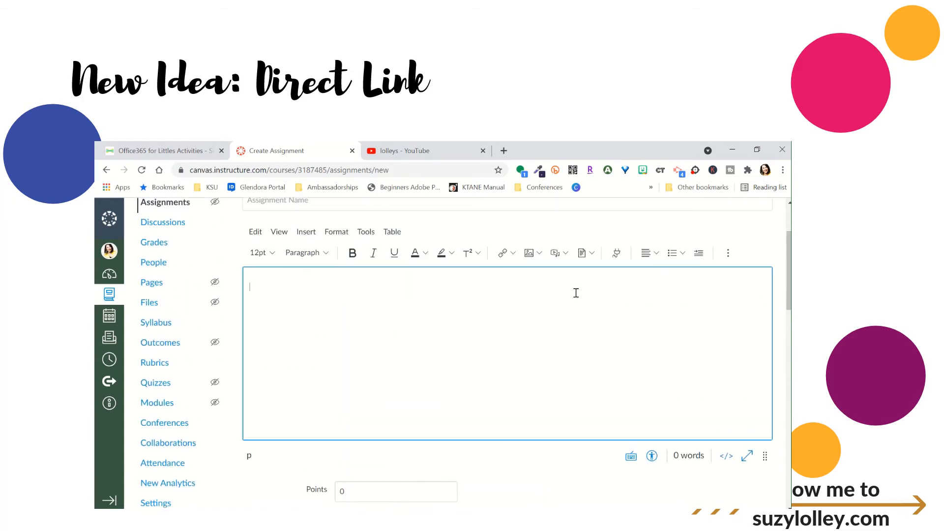
- Write 'Go here to complete the activity', the Seesaw link, and 'Type DONE in the box and SUBMIT when finished.'
text(Go here to)
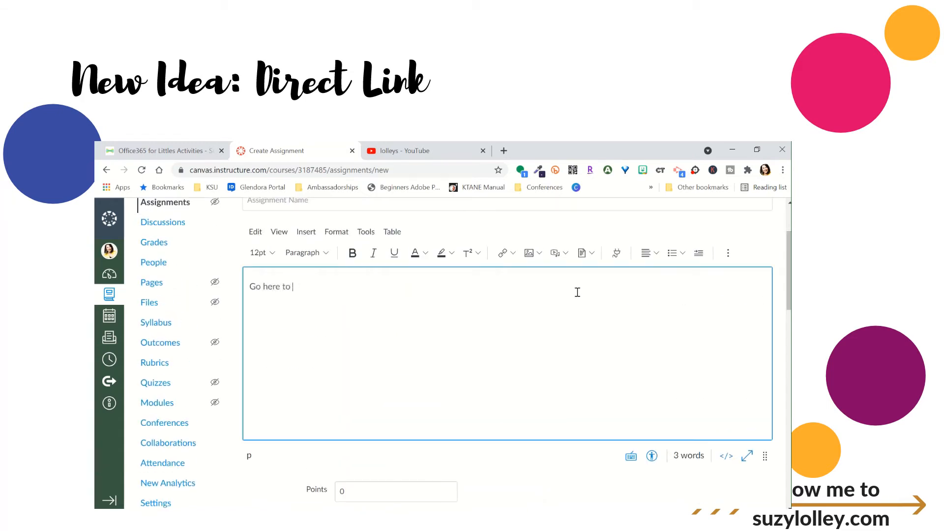
text(complete t)
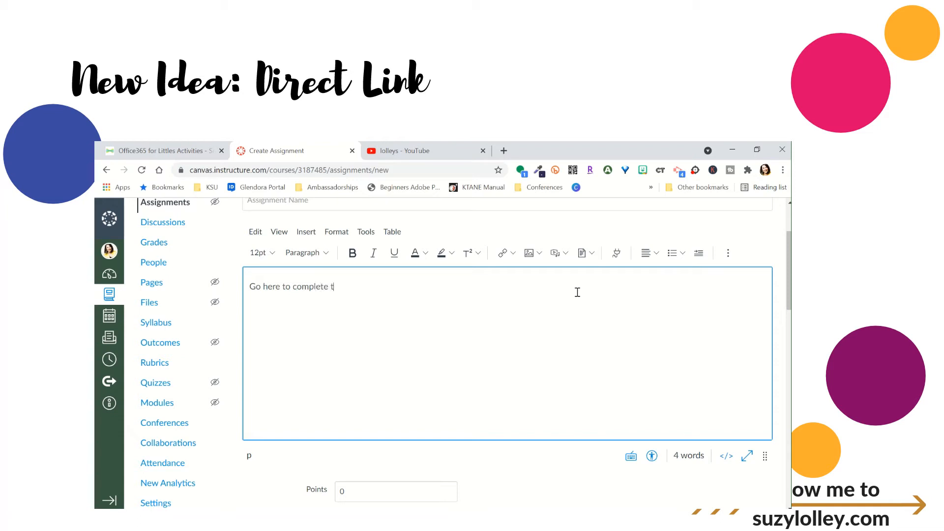
text(he activity)
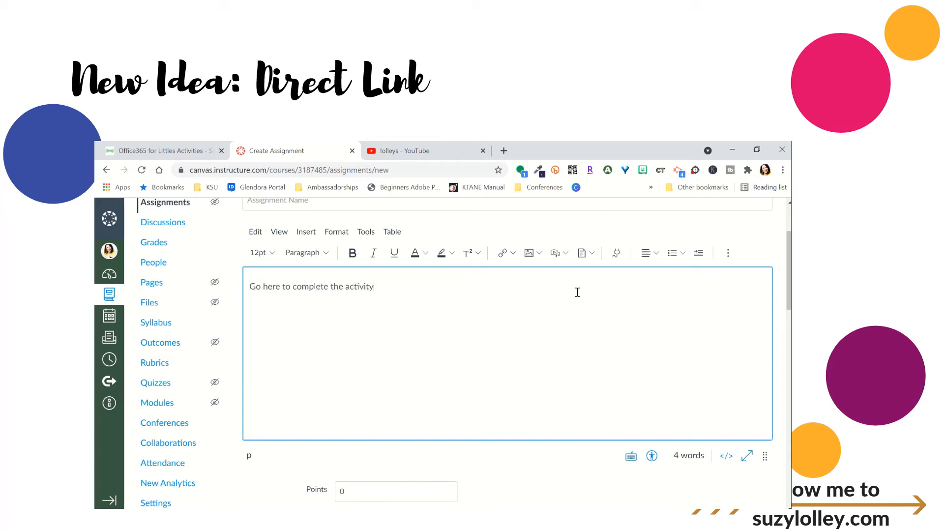
text(https://app.seesaw.me/a/5107d436-9234-4d2e-b512-abea3110e4cf)
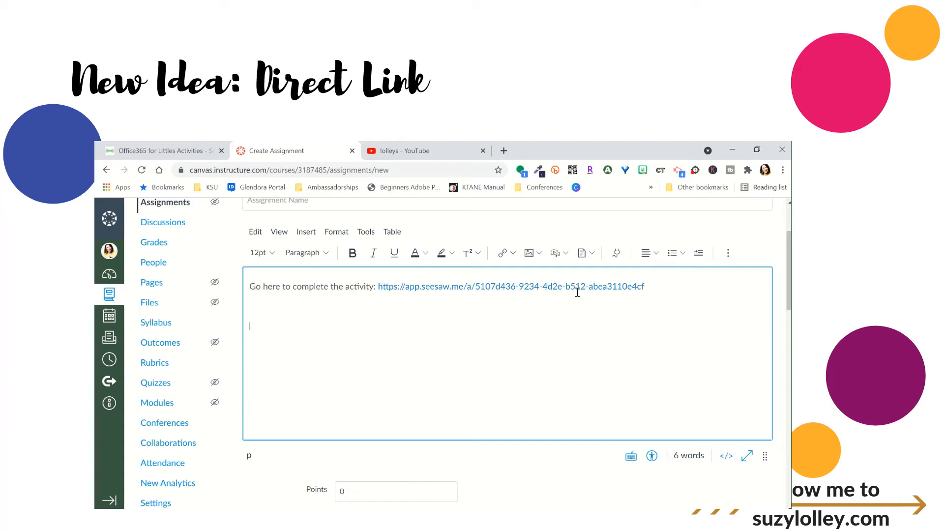
text(Type)
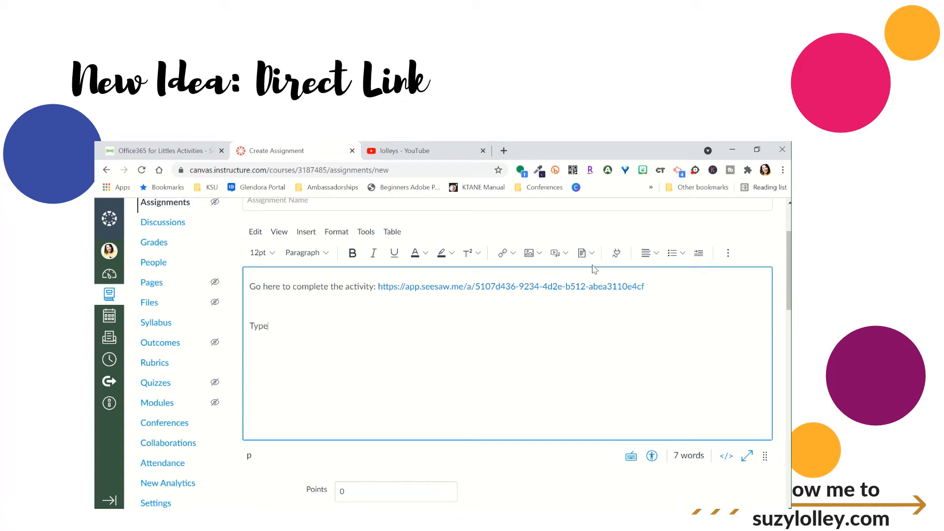
text(DONE in the box)
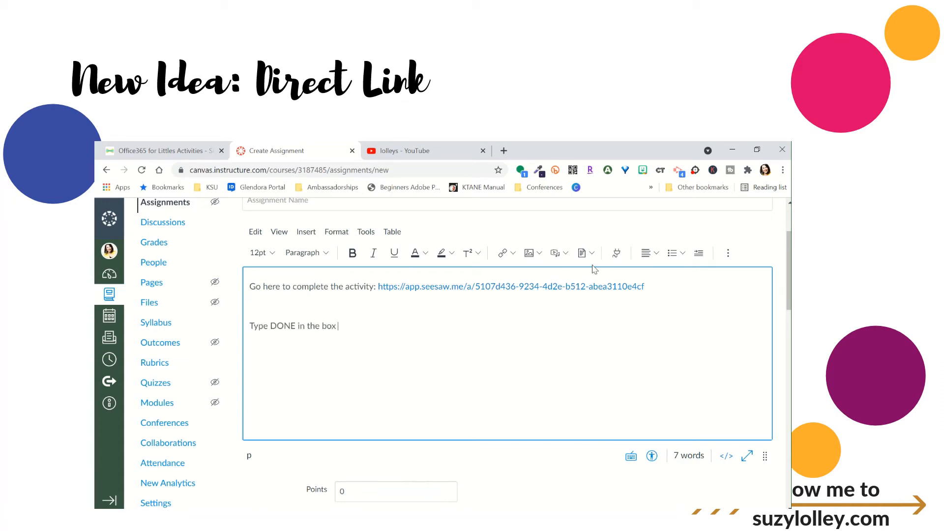
text(and SU)
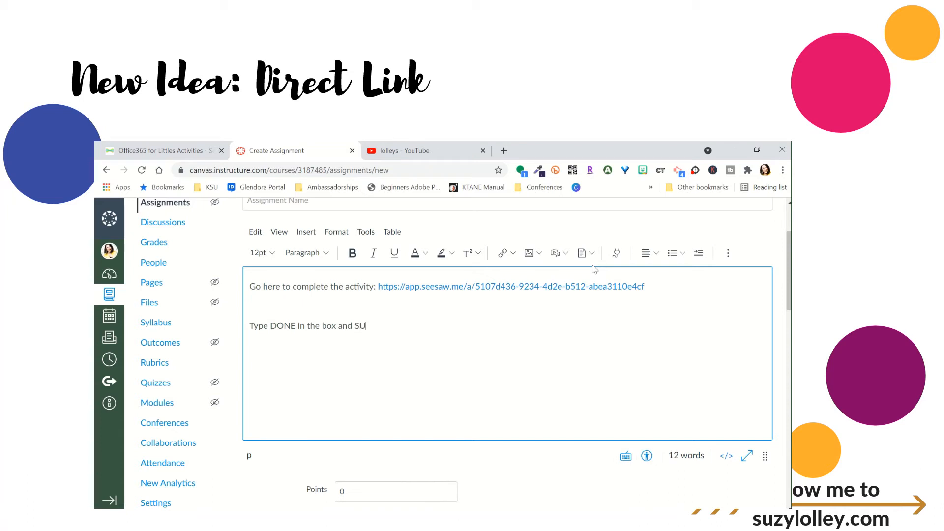
text(BMIT)
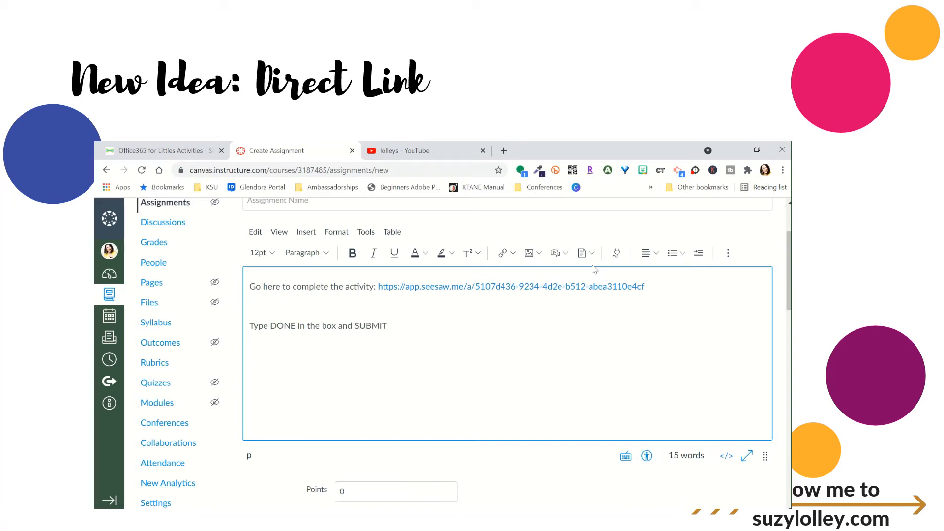
text(when finished.)
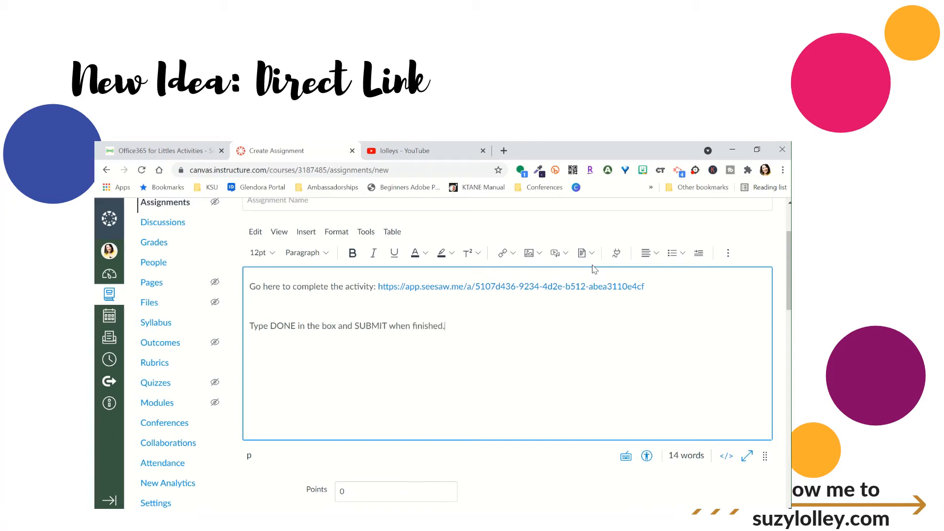
- Enter 'Butterfly Life Cycle' as the assignment name after the required-name warning, then save
scroll(down, 3)
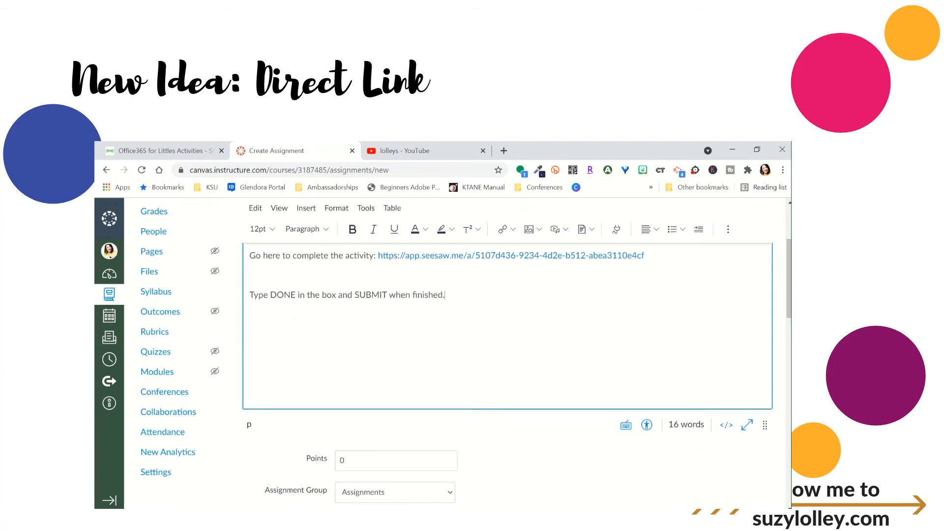
scroll(down, 3)
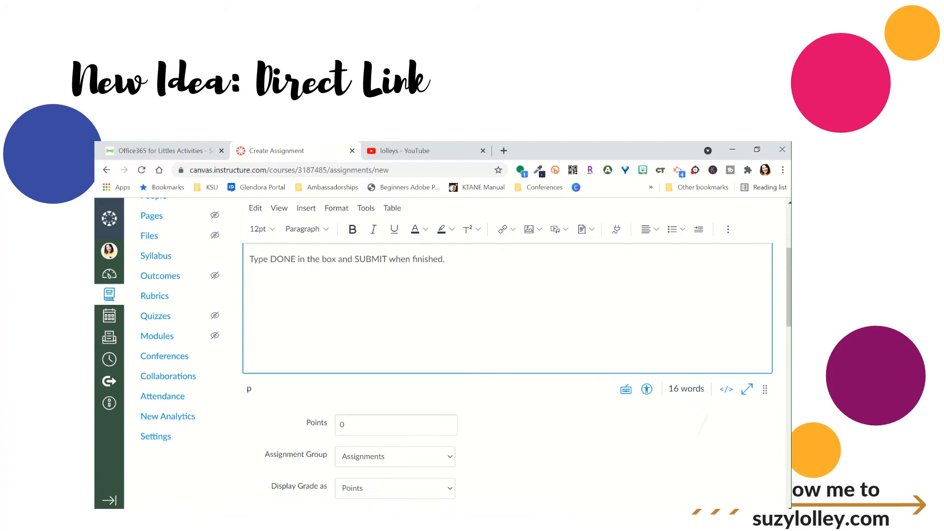
scroll(down, 3)
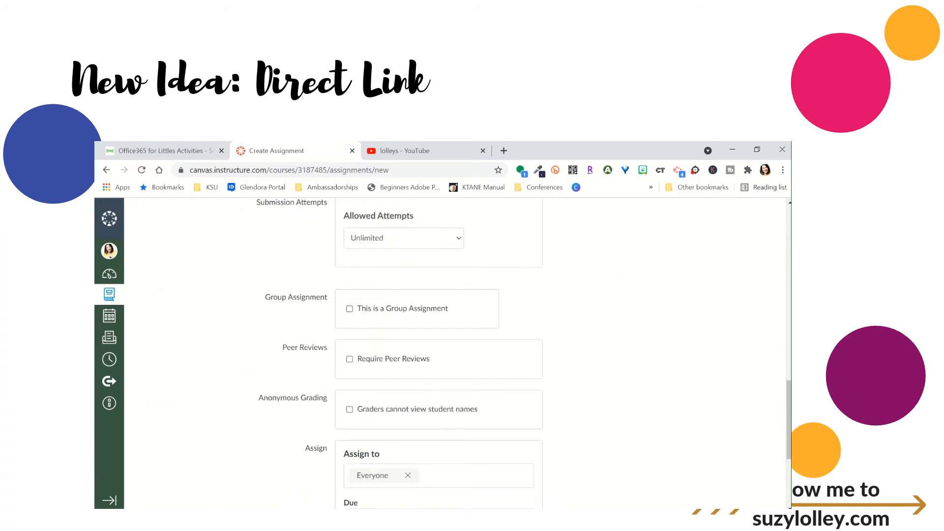
scroll(down, 3)
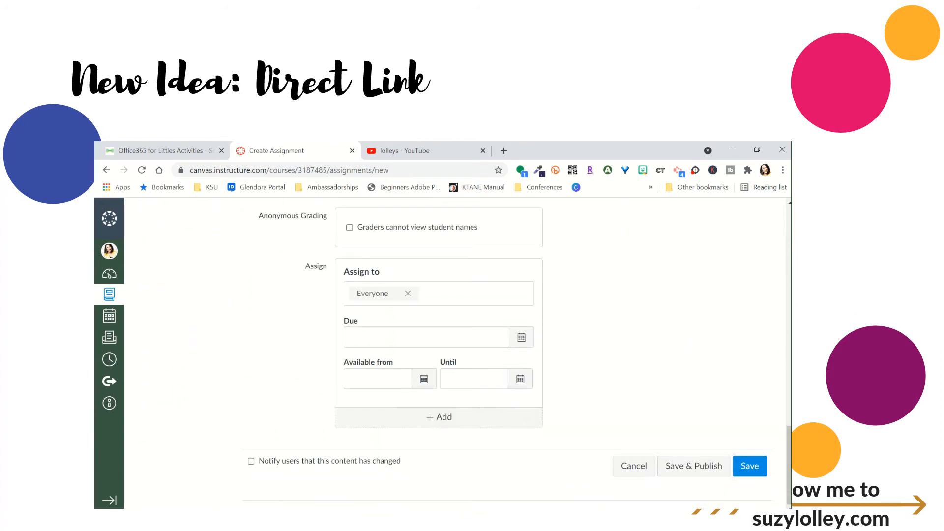
click(750, 465)
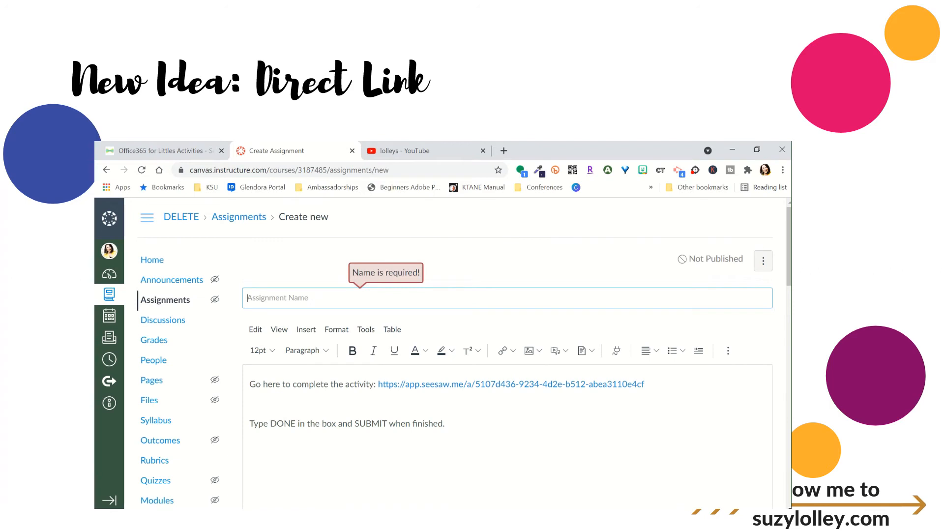
text(B)
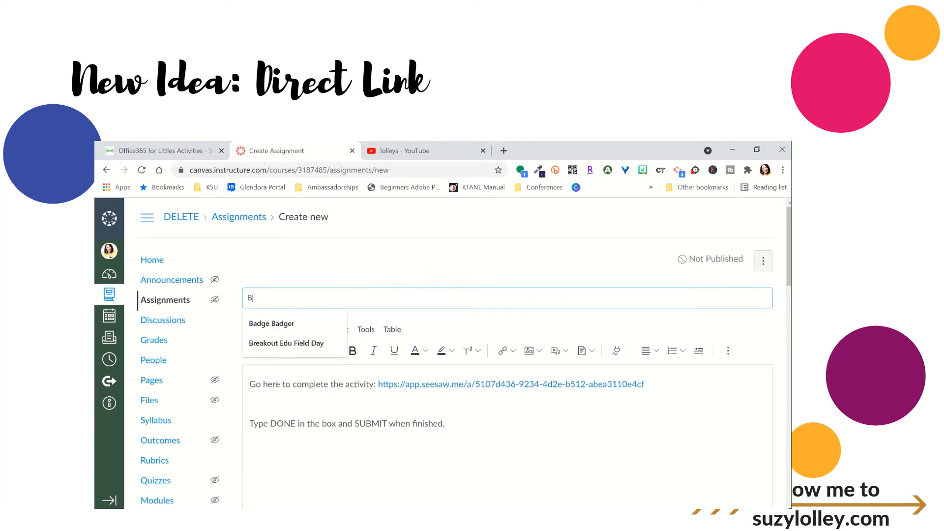
text(utterfly Life Cycle)
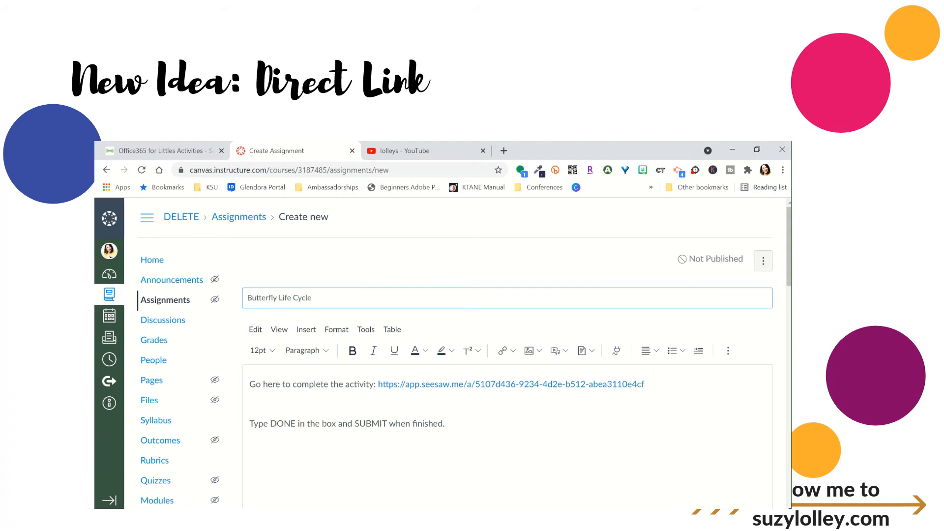
scroll(down, 3)
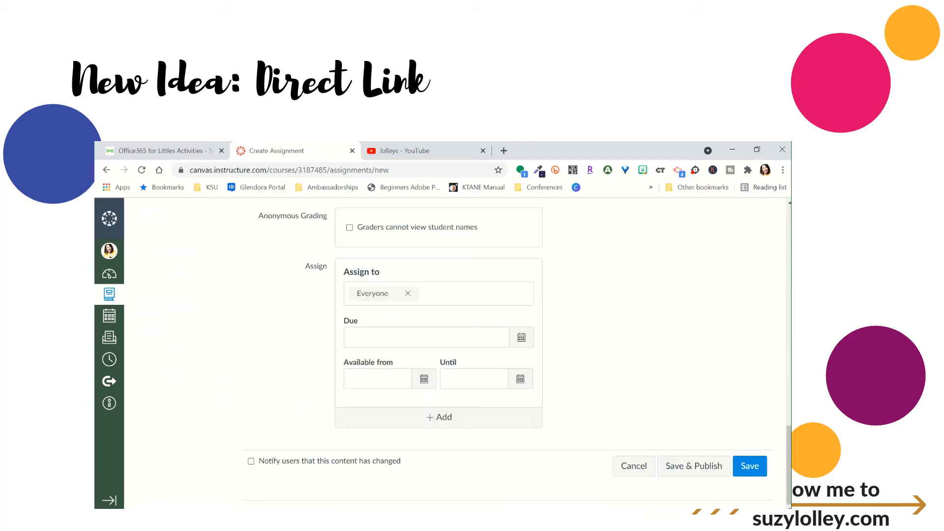
click(749, 466)
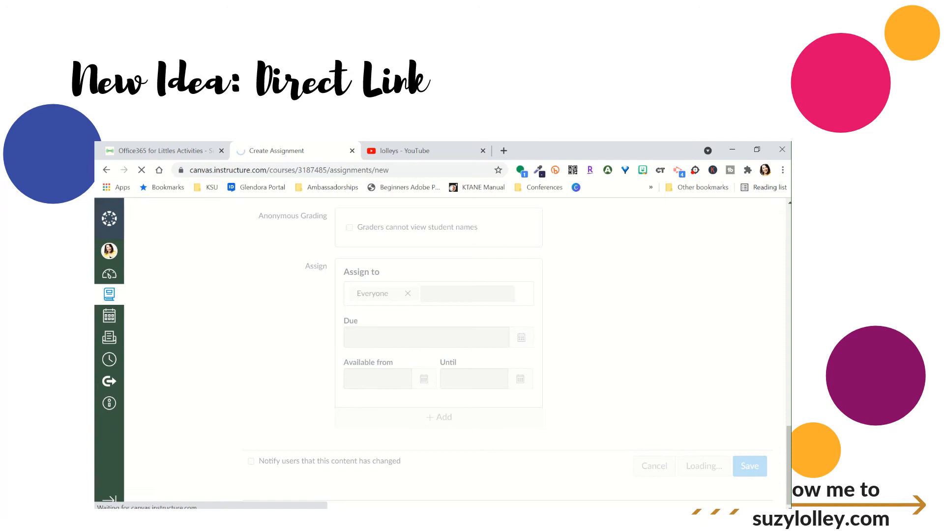
click(749, 465)
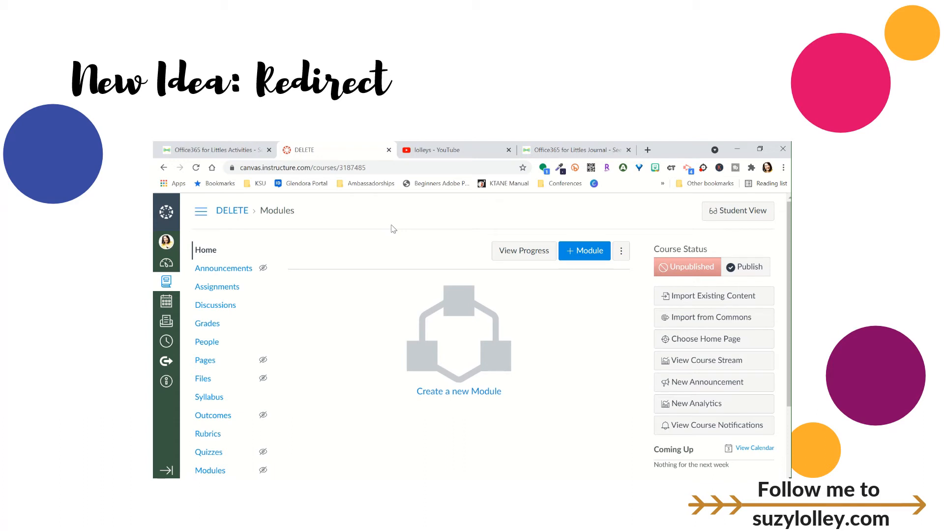
- Find the Redirect Tool in the course Settings apps by filtering for 'redi'
scroll(down, 3)
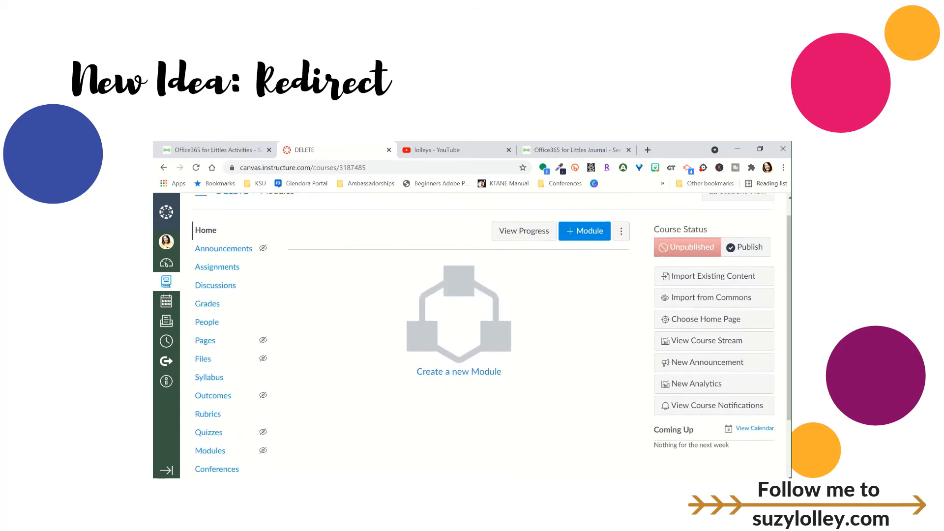
scroll(down, 3)
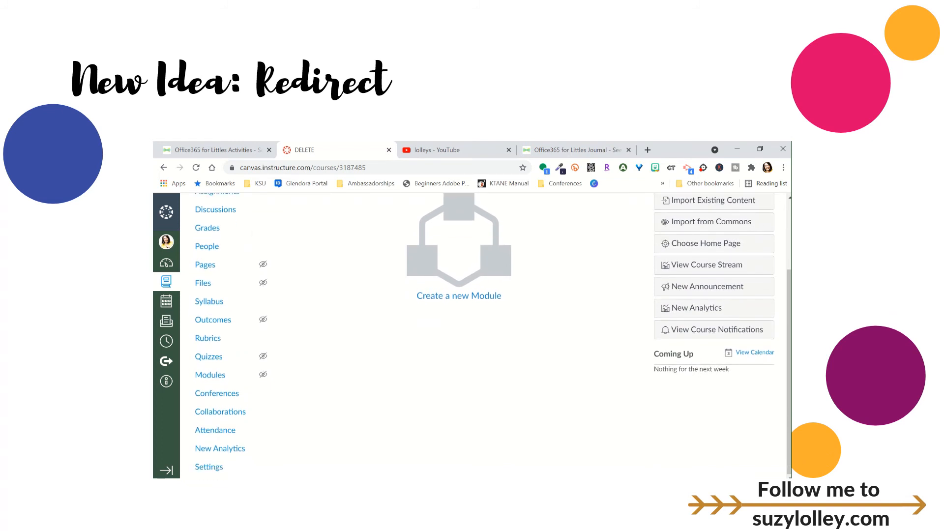
click(208, 466)
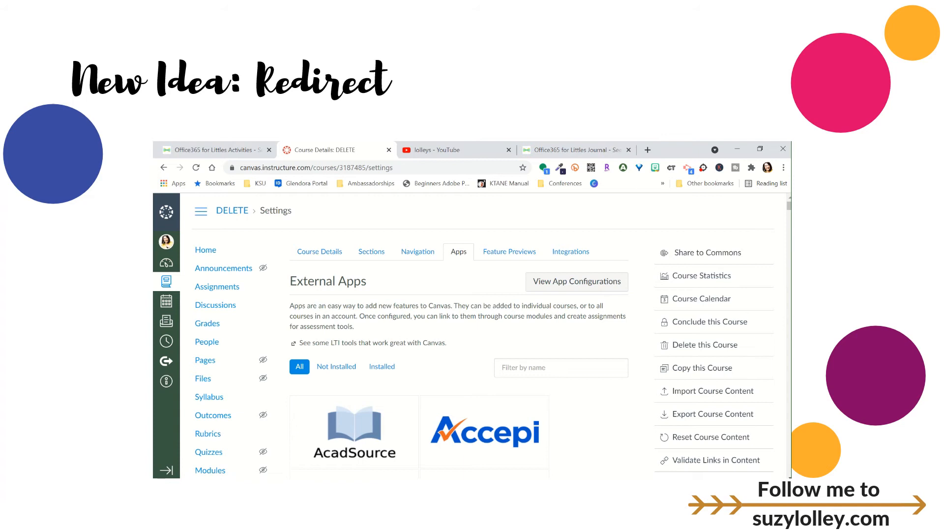
mouse_move(457, 251)
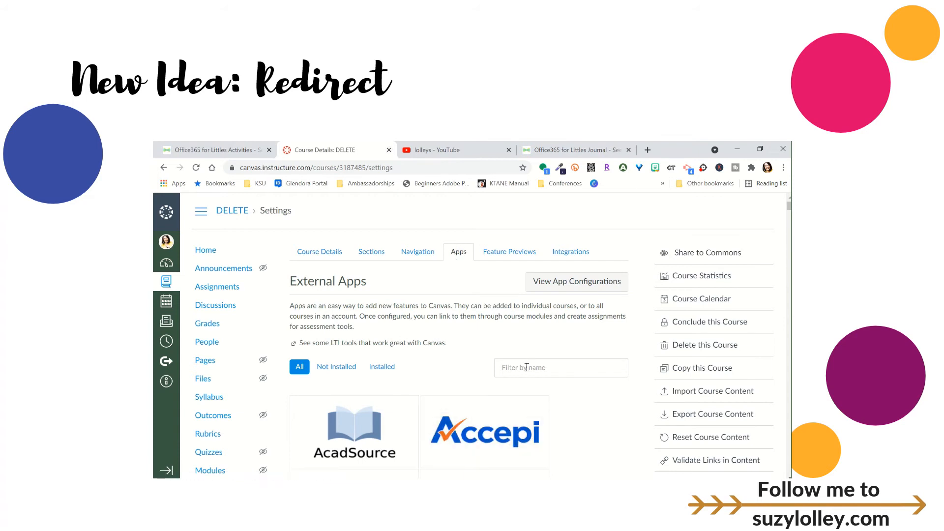
text(redi)
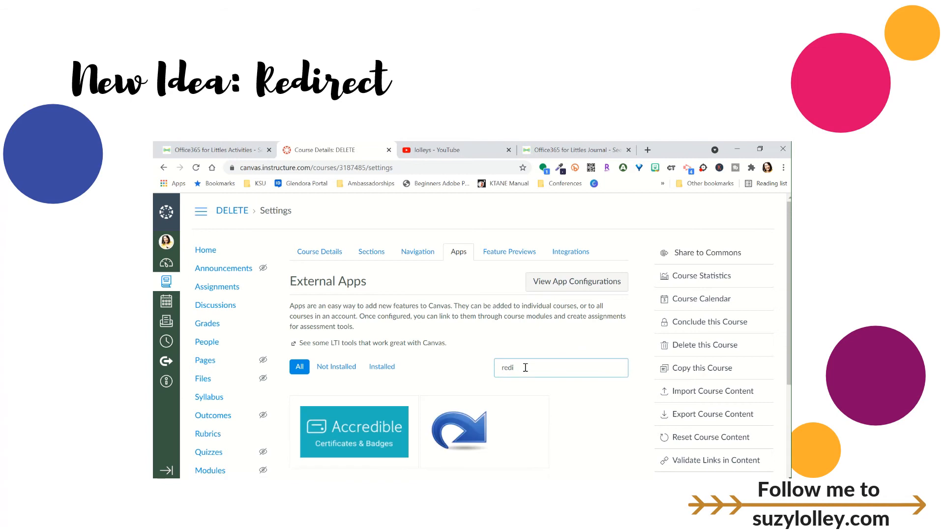
click(458, 432)
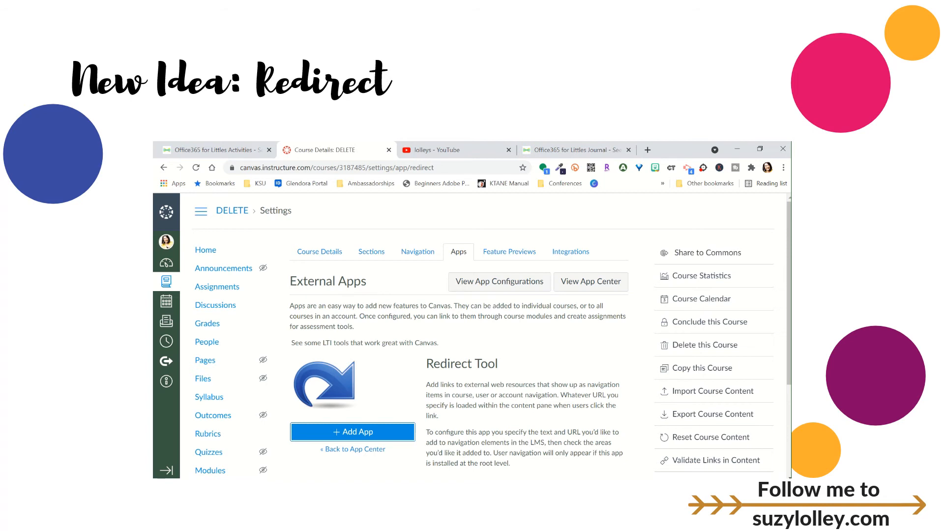
- Open the Redirect Tool's add-app form, then switch to the Seesaw class journal
click(352, 432)
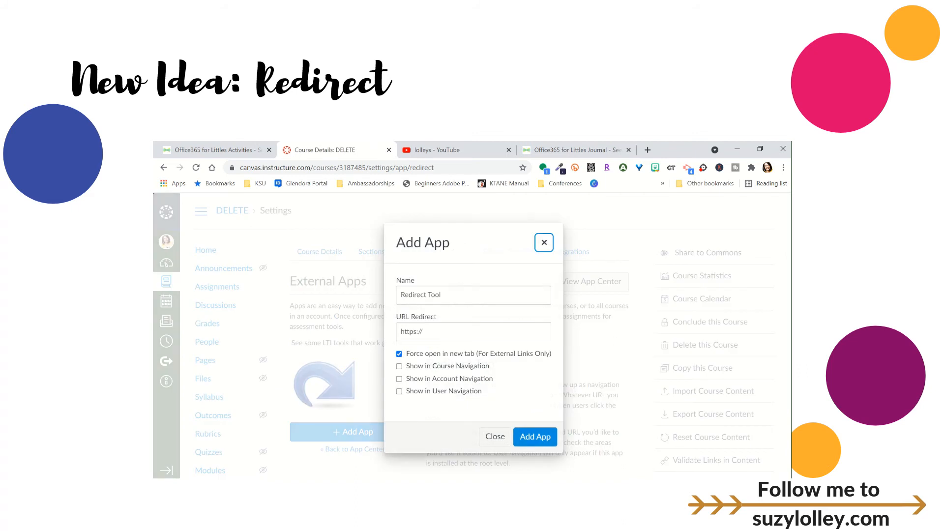
click(473, 331)
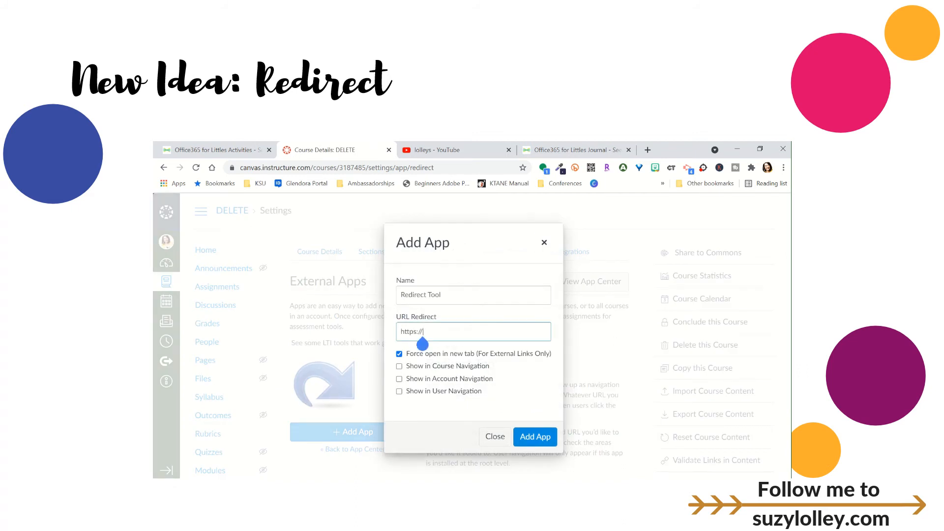
click(571, 149)
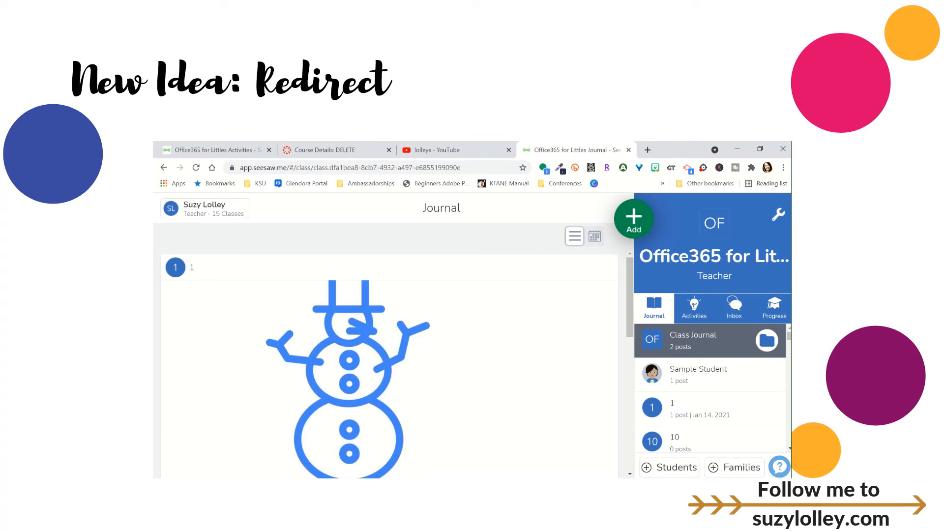
click(203, 208)
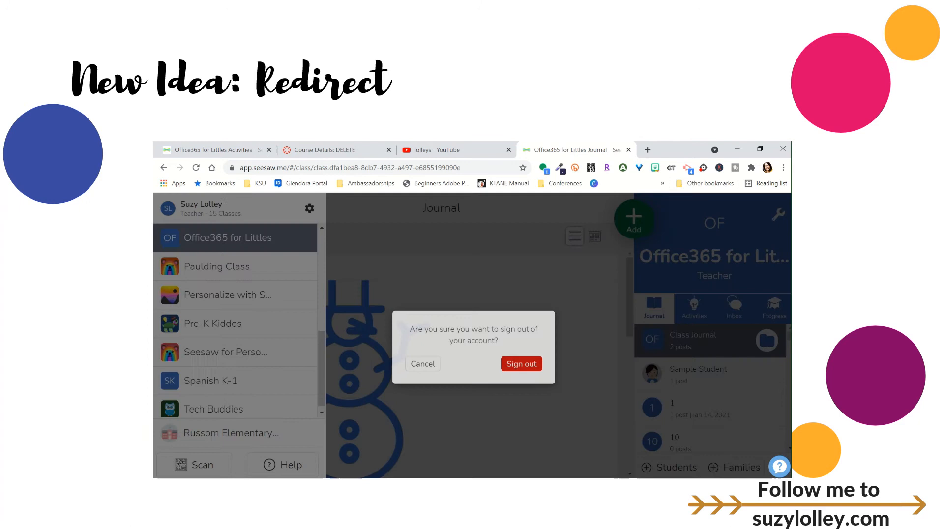
click(521, 364)
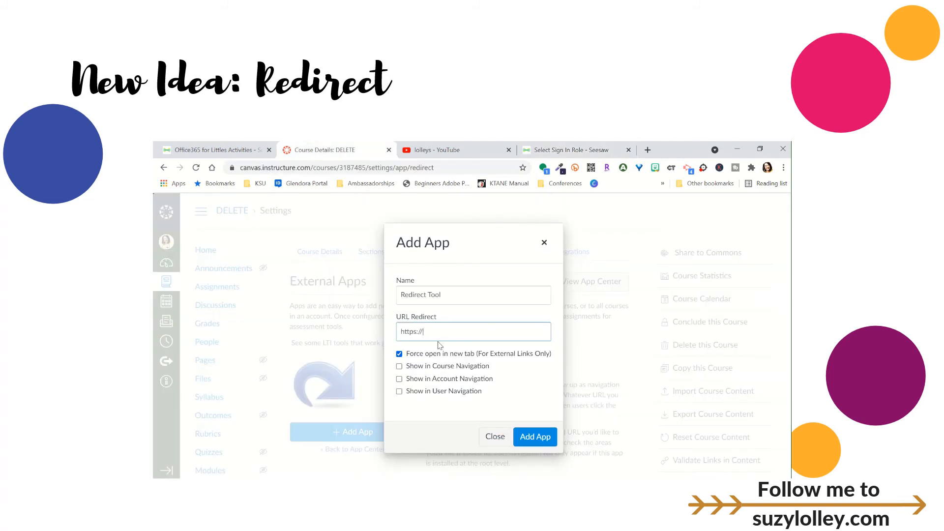
text(https://app.seesaw.me/#/login)
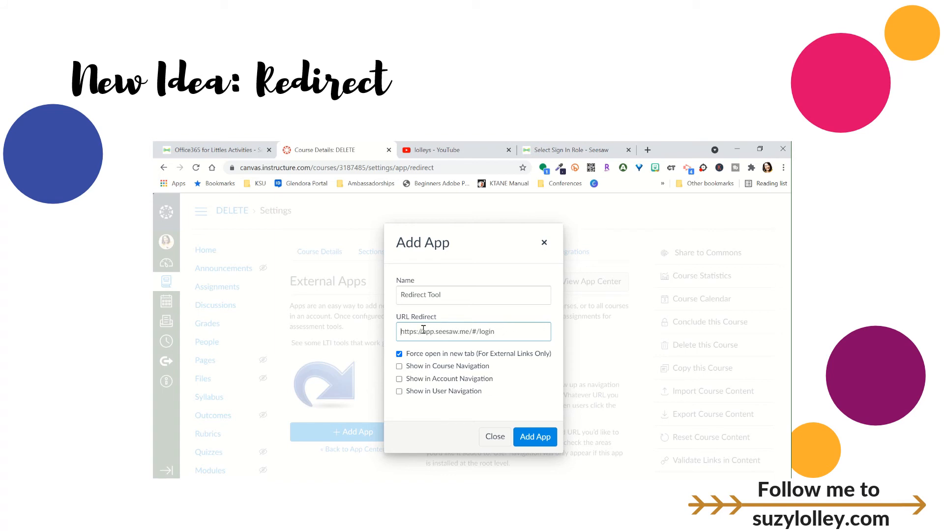
mouse_move(518, 414)
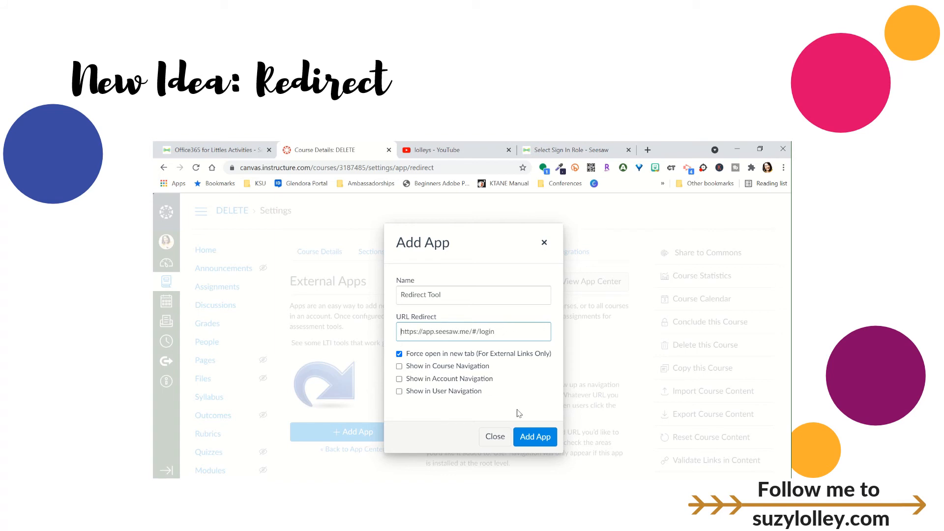
mouse_move(492, 359)
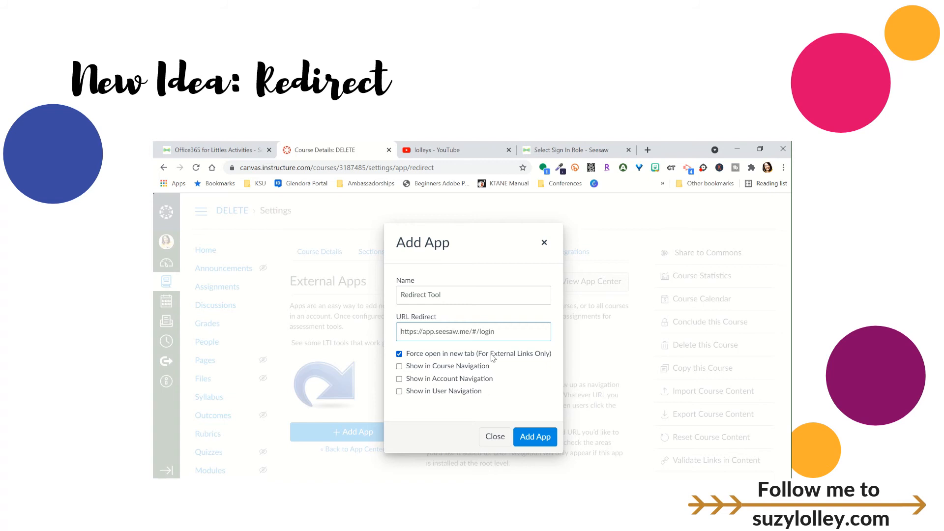
mouse_move(448, 364)
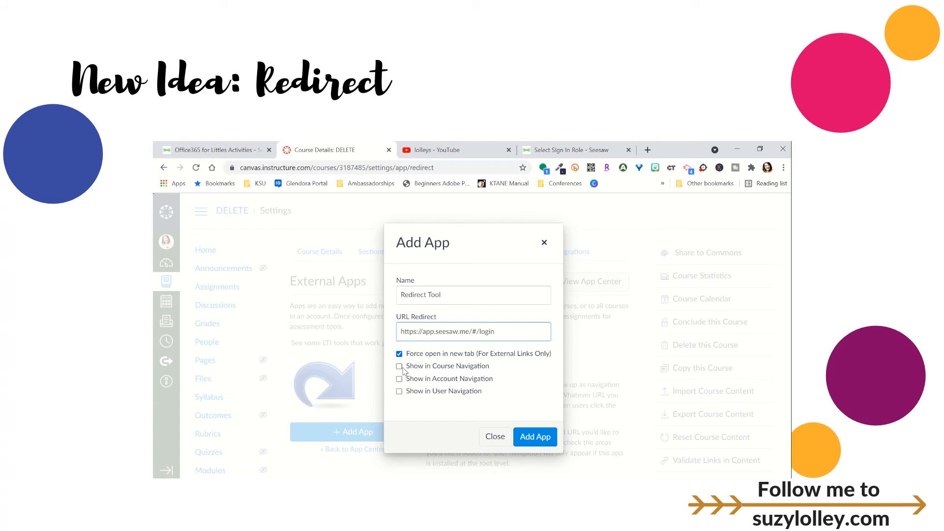
- Show the redirect app in course navigation, name it Seesaw, and add it
click(399, 366)
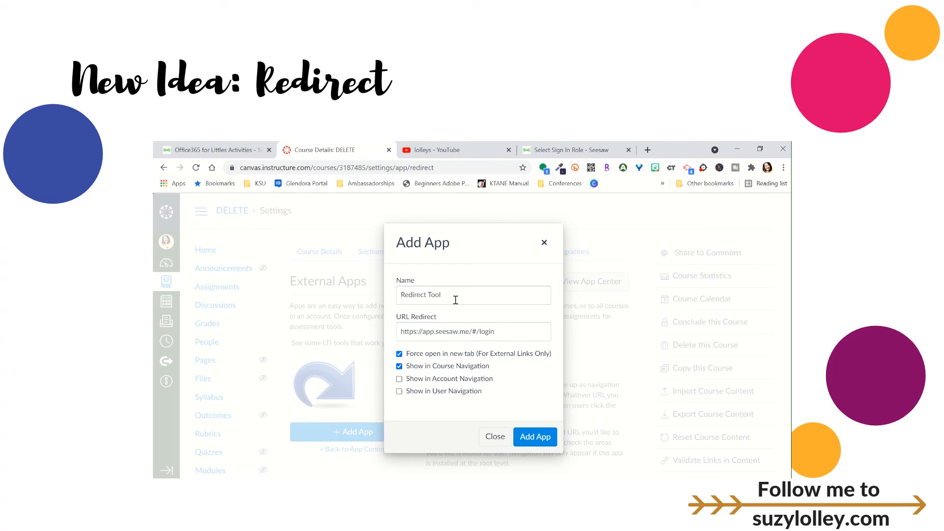
text(S)
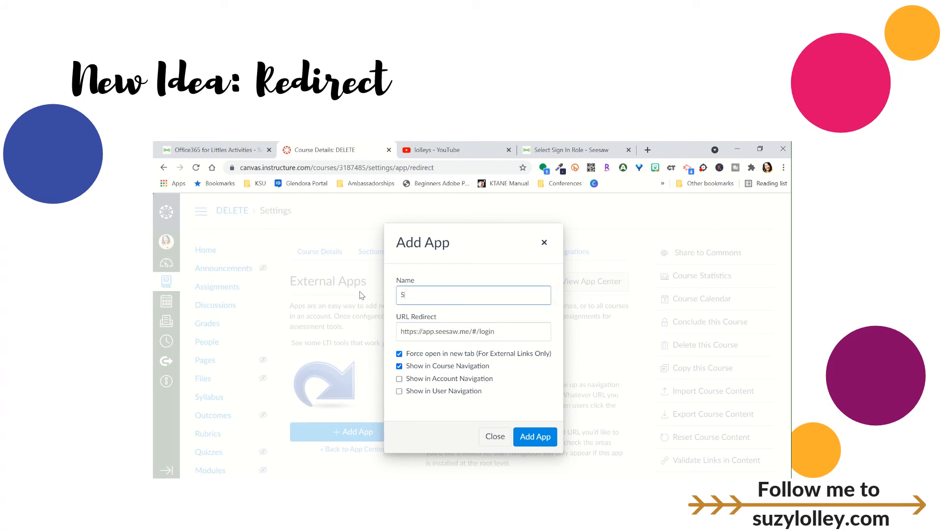
text(Seesaw)
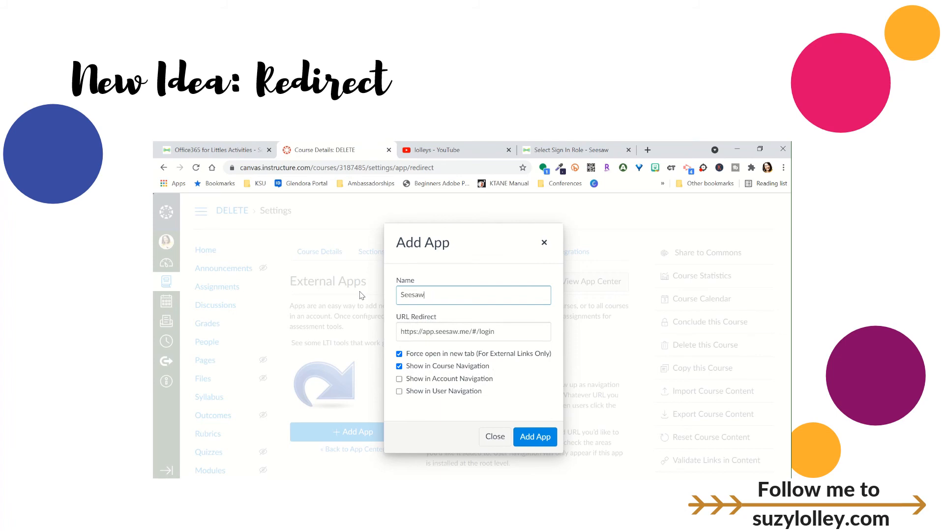
click(535, 437)
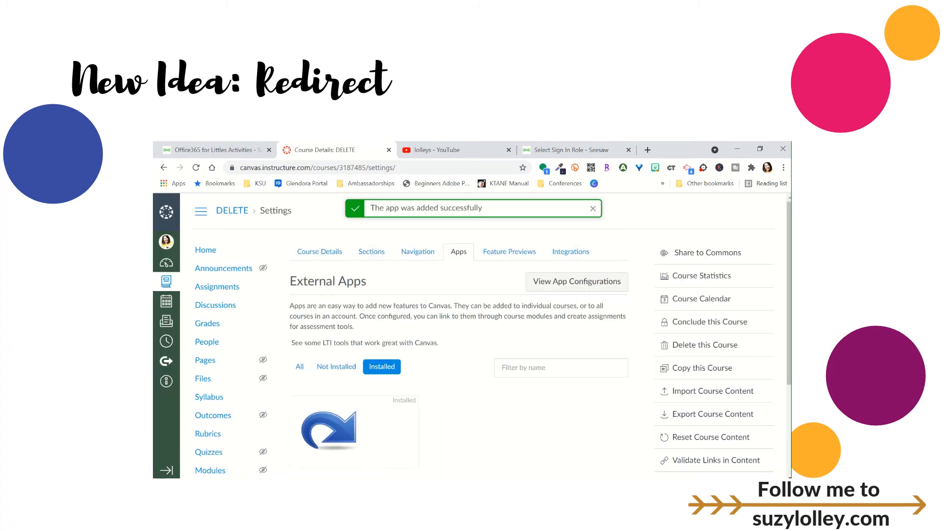
- Save the course navigation with Seesaw placed directly after Grades
scroll(down, 3)
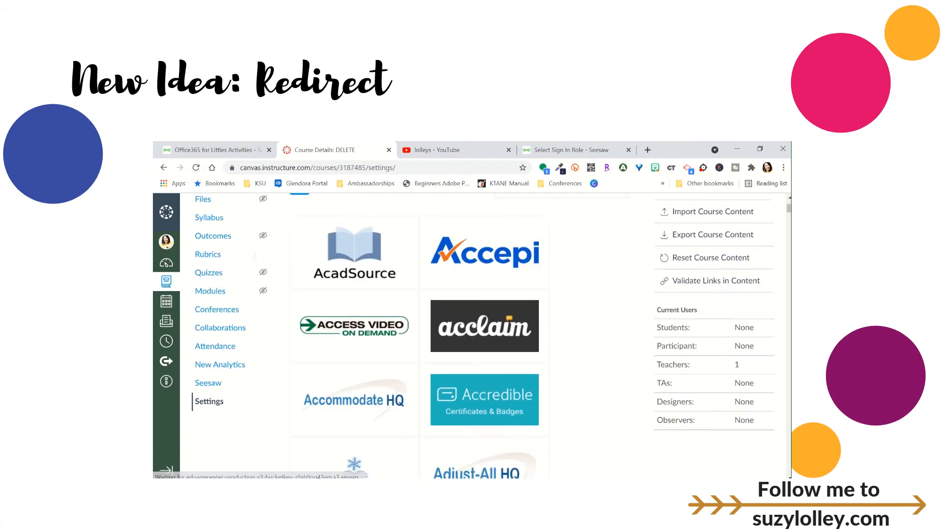
scroll(down, 3)
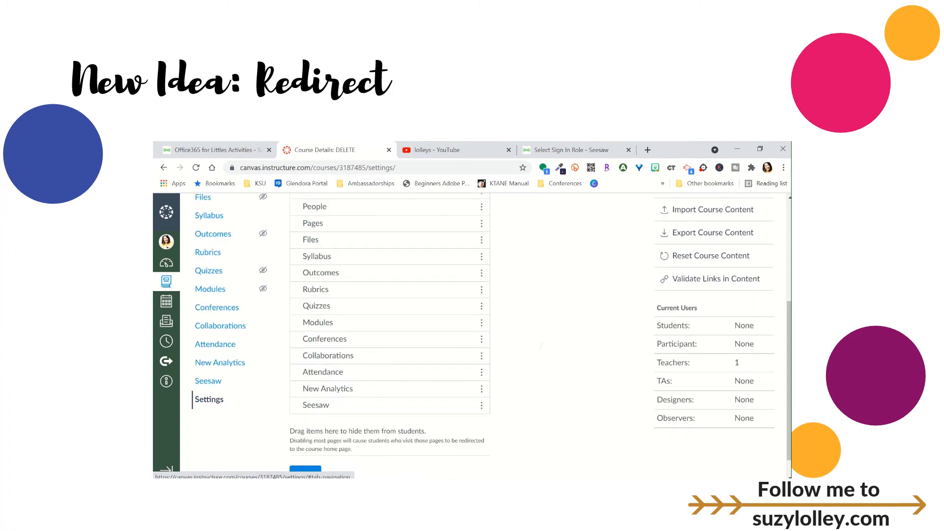
scroll(down, 3)
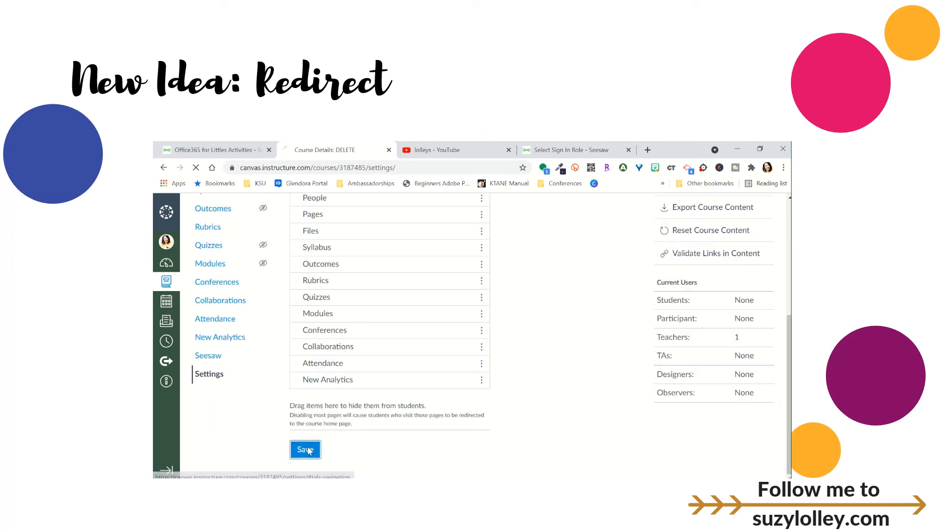
click(305, 450)
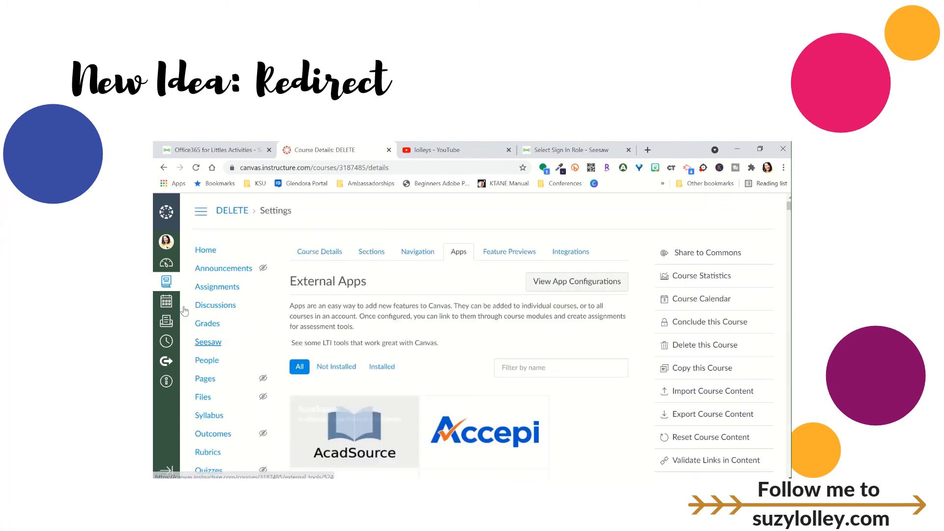